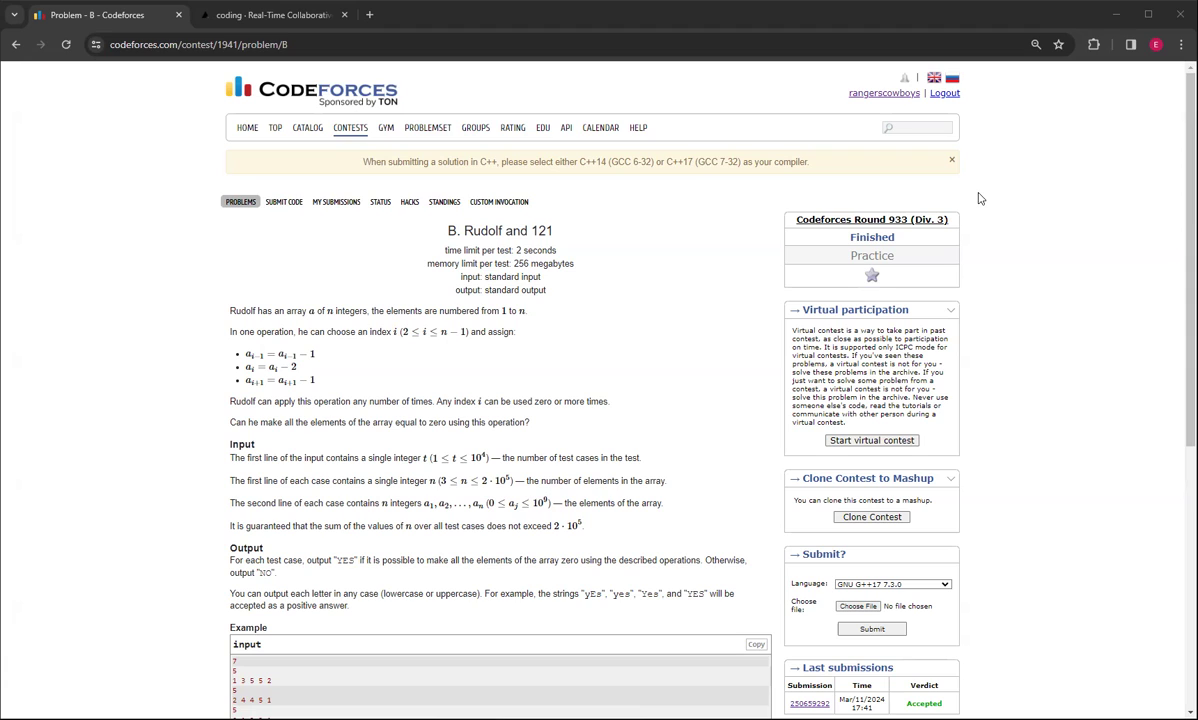
{"action": "mouse_move", "coordinate": [802, 91]}
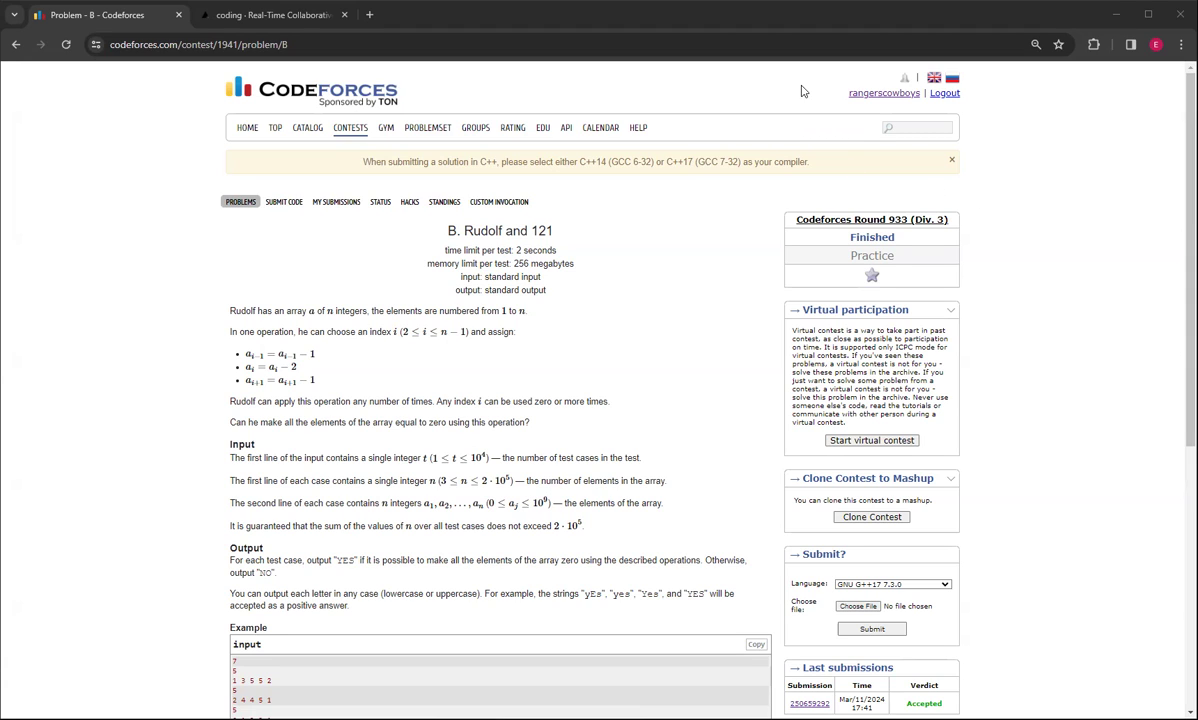
{"action": "mouse_move", "coordinate": [550, 325]}
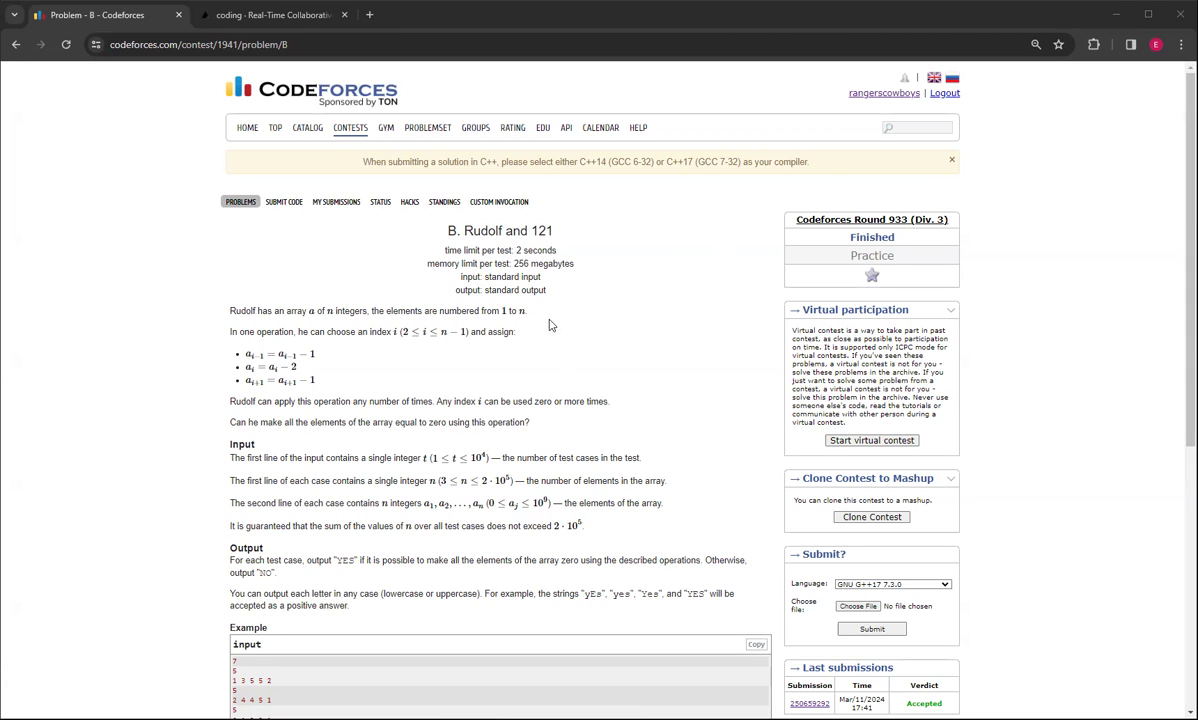
Scroll the problem, then switch to the USACO IDE showing the greedy C++ solve() code.
{"action": "scroll", "scroll_direction": "down", "scroll_amount": 3}
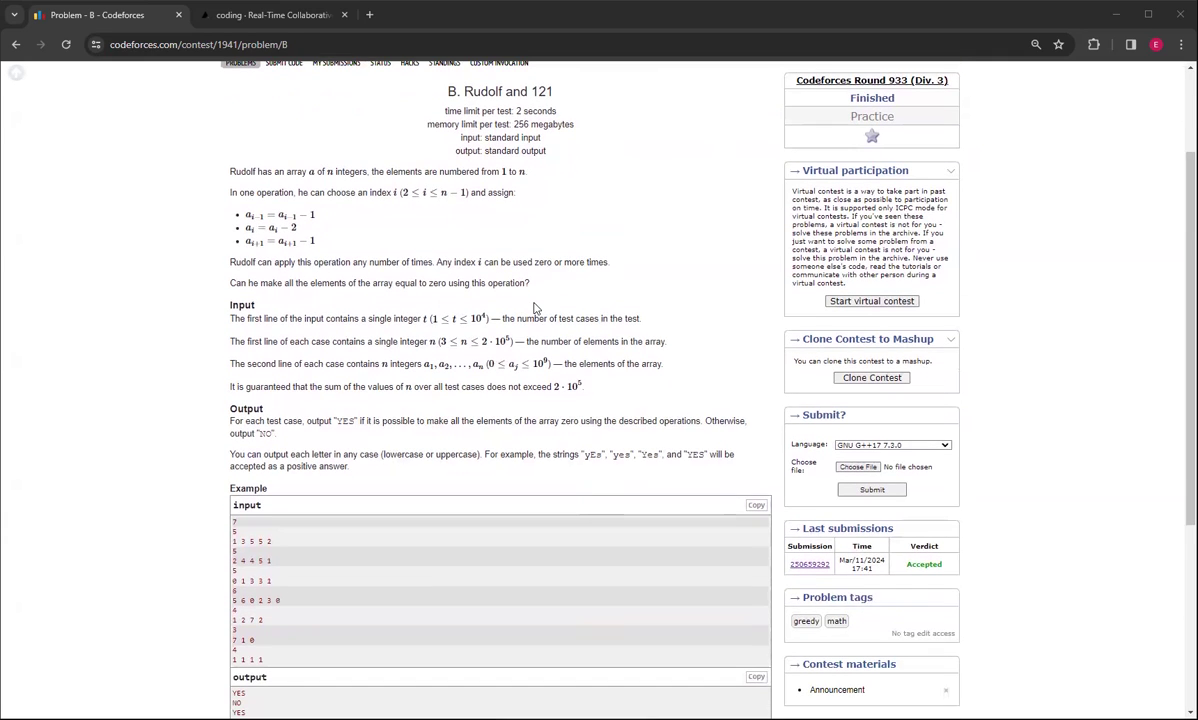
{"action": "scroll", "scroll_direction": "down", "scroll_amount": 3}
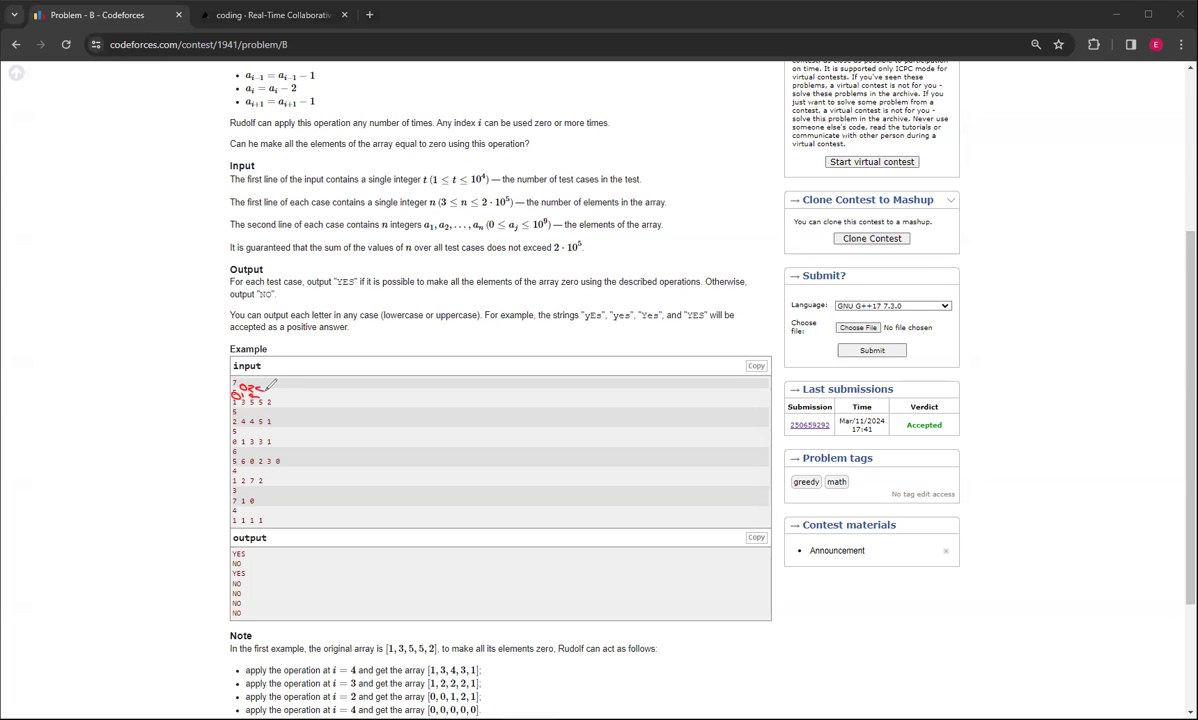
{"action": "mouse_move", "coordinate": [260, 366]}
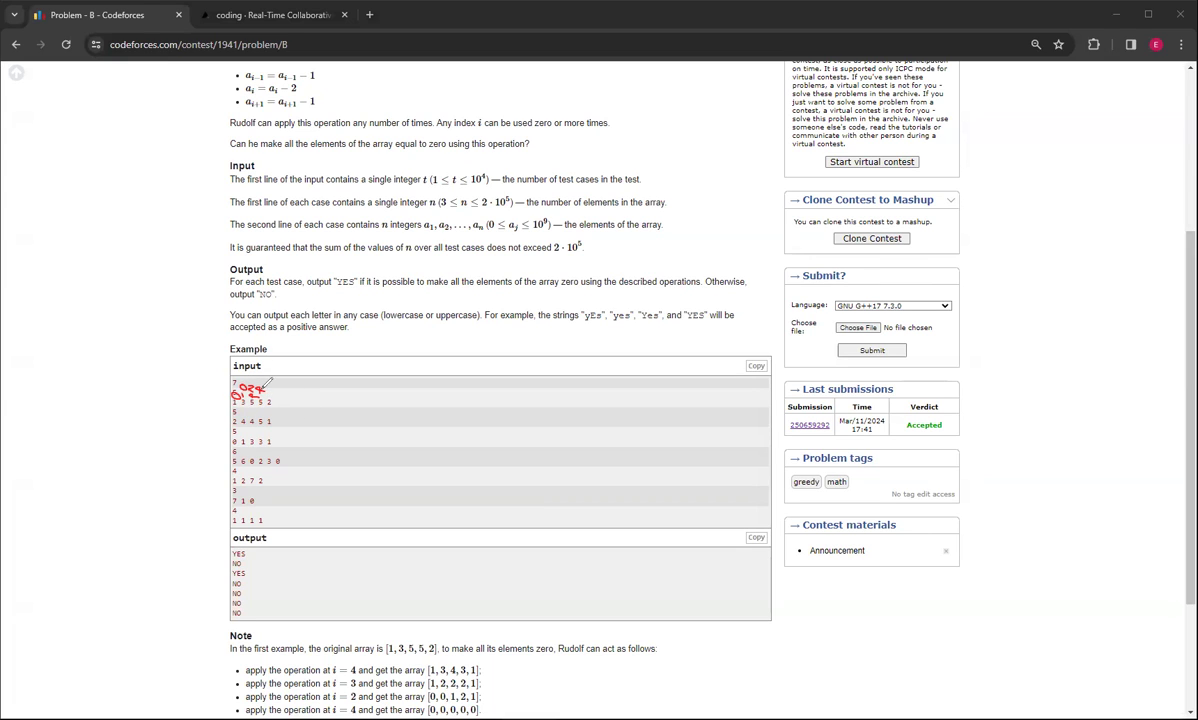
{"action": "mouse_move", "coordinate": [249, 366]}
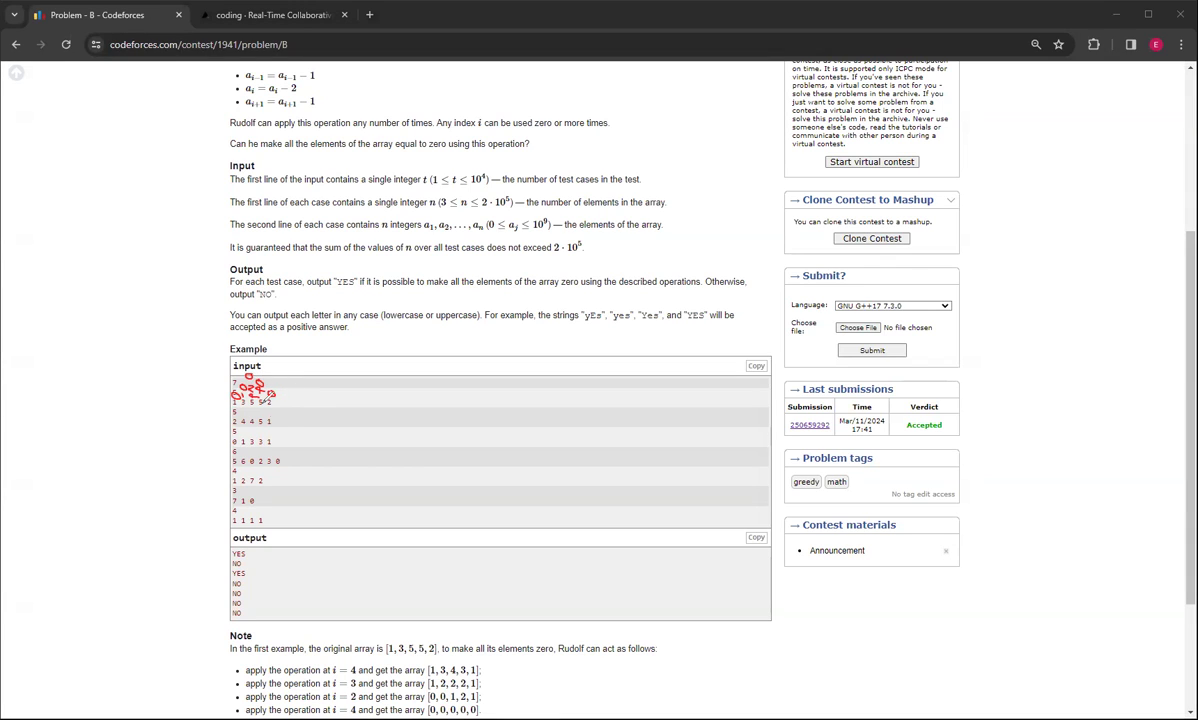
{"action": "mouse_move", "coordinate": [258, 549]}
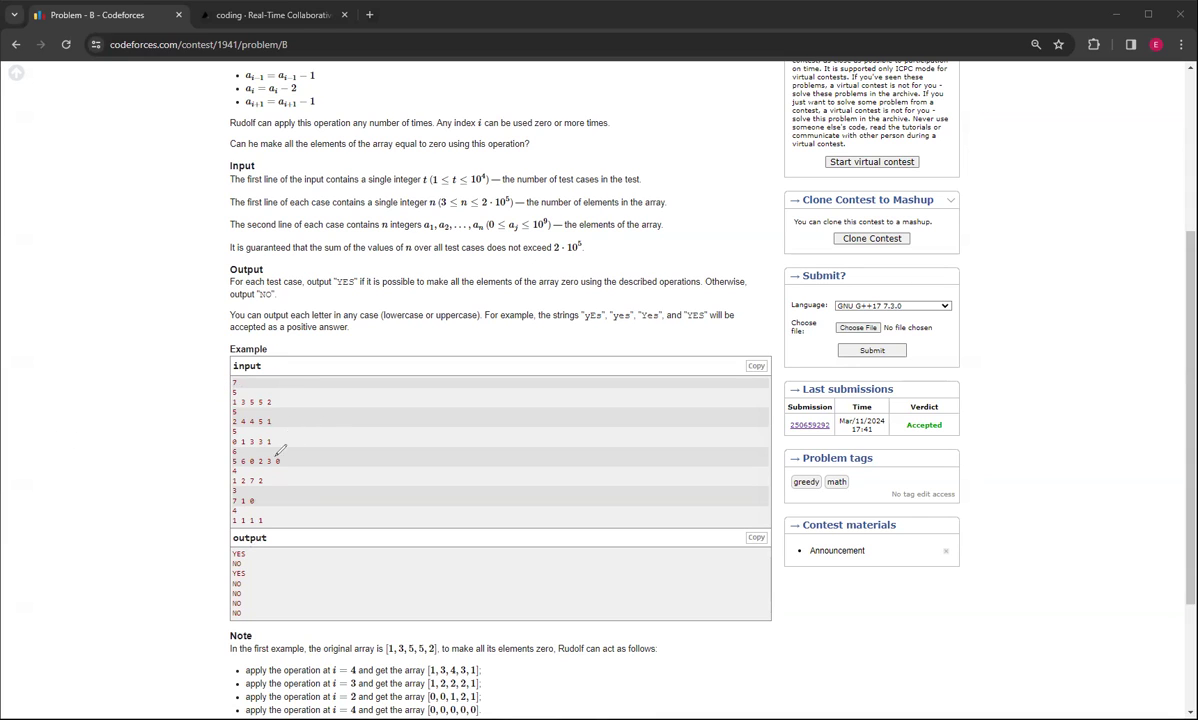
{"action": "mouse_move", "coordinate": [260, 418]}
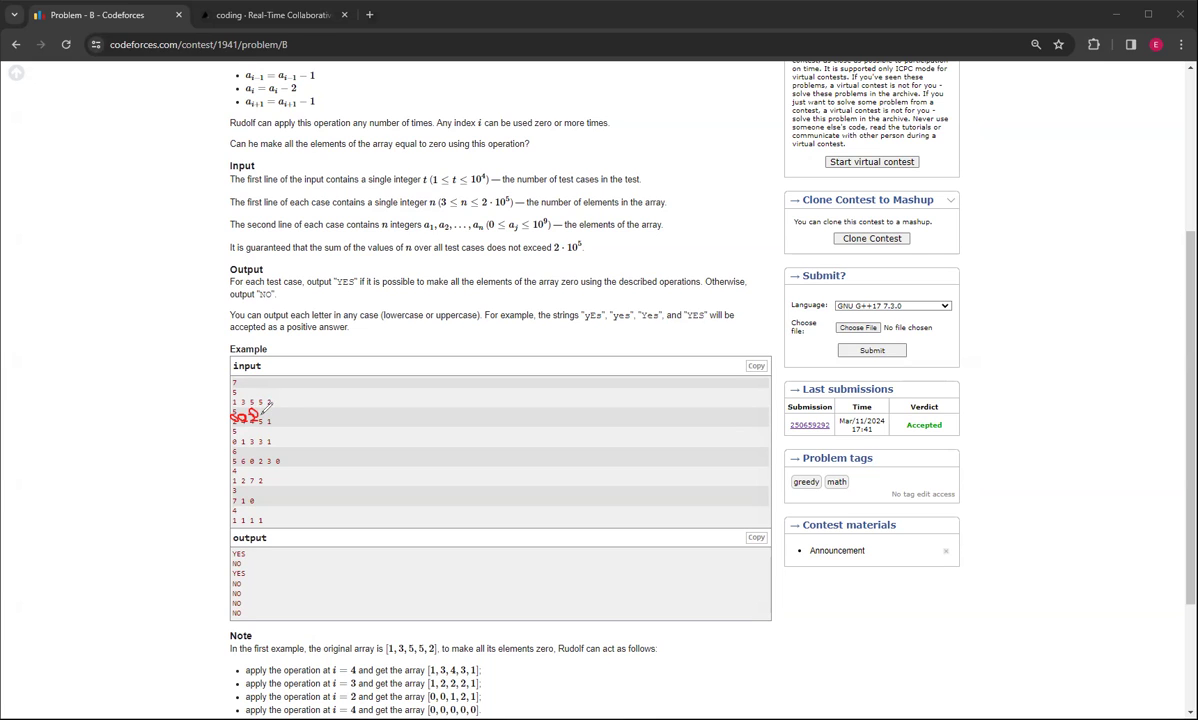
{"action": "mouse_move", "coordinate": [283, 428]}
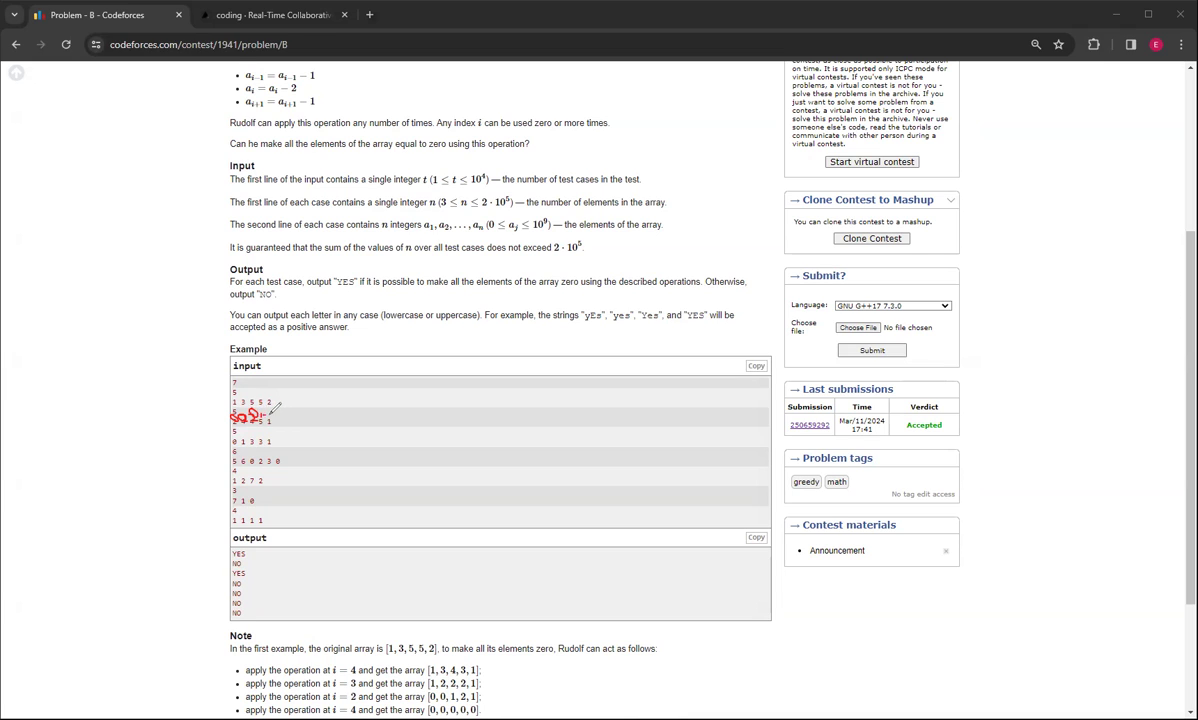
{"action": "mouse_move", "coordinate": [686, 71]}
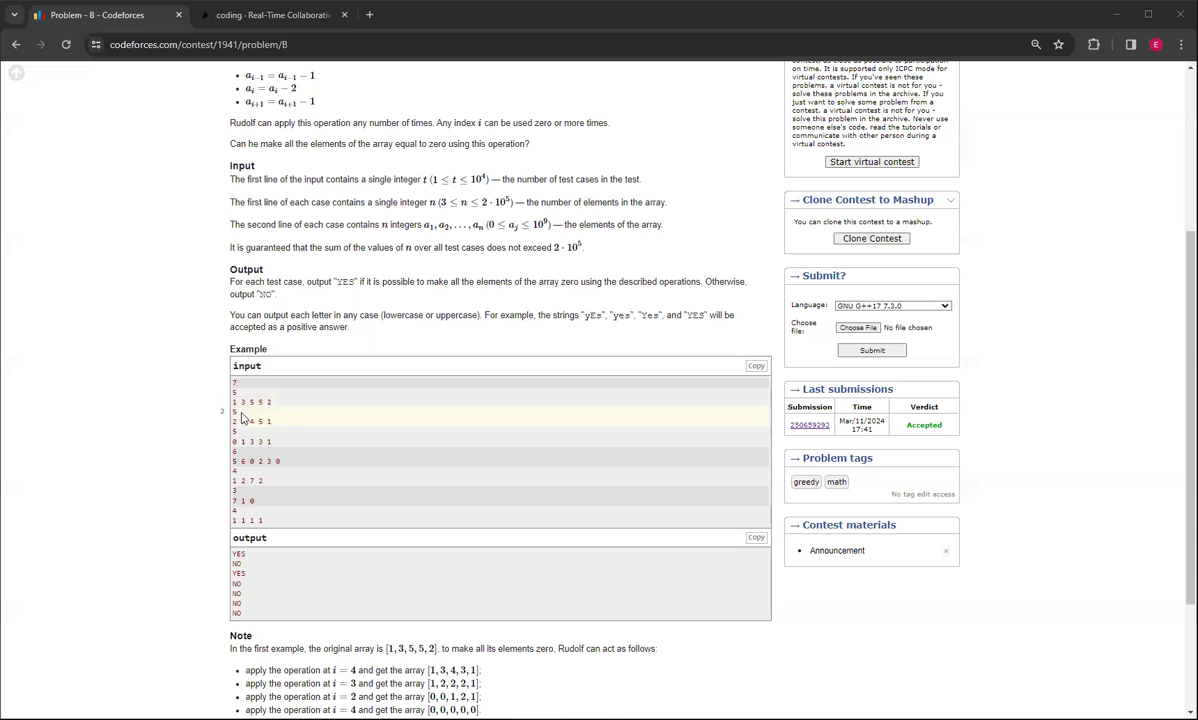
{"action": "left_click", "coordinate": [280, 15]}
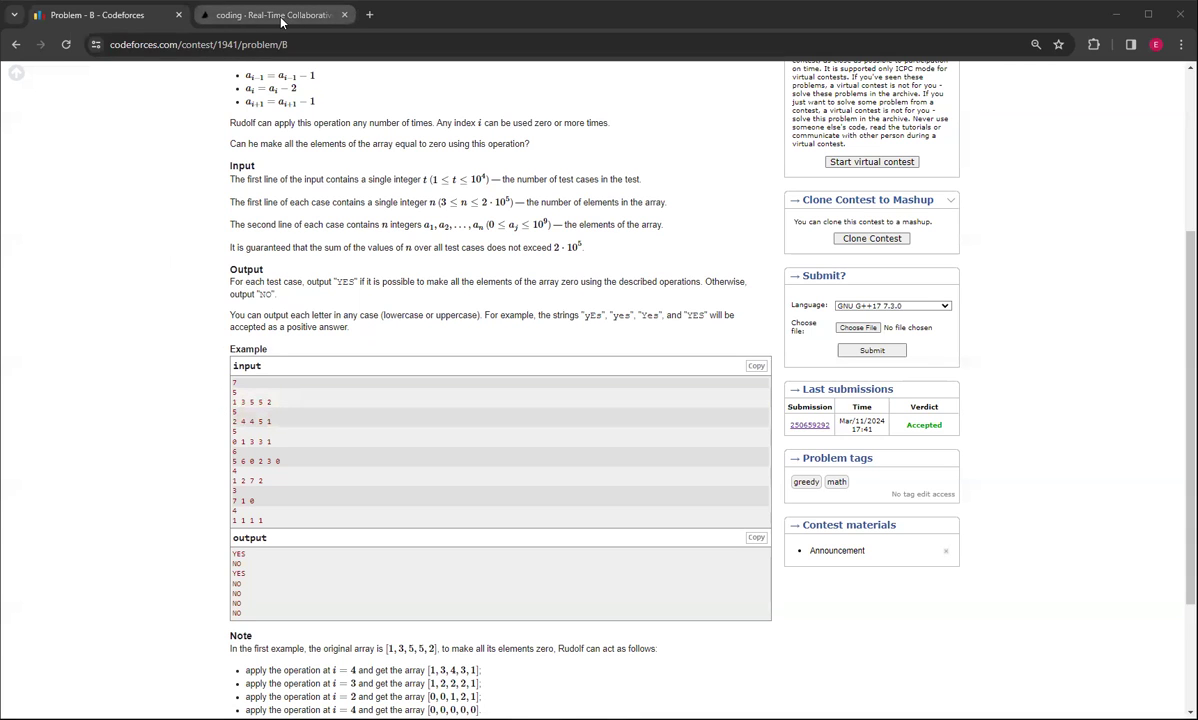
{"action": "left_click", "coordinate": [270, 15]}
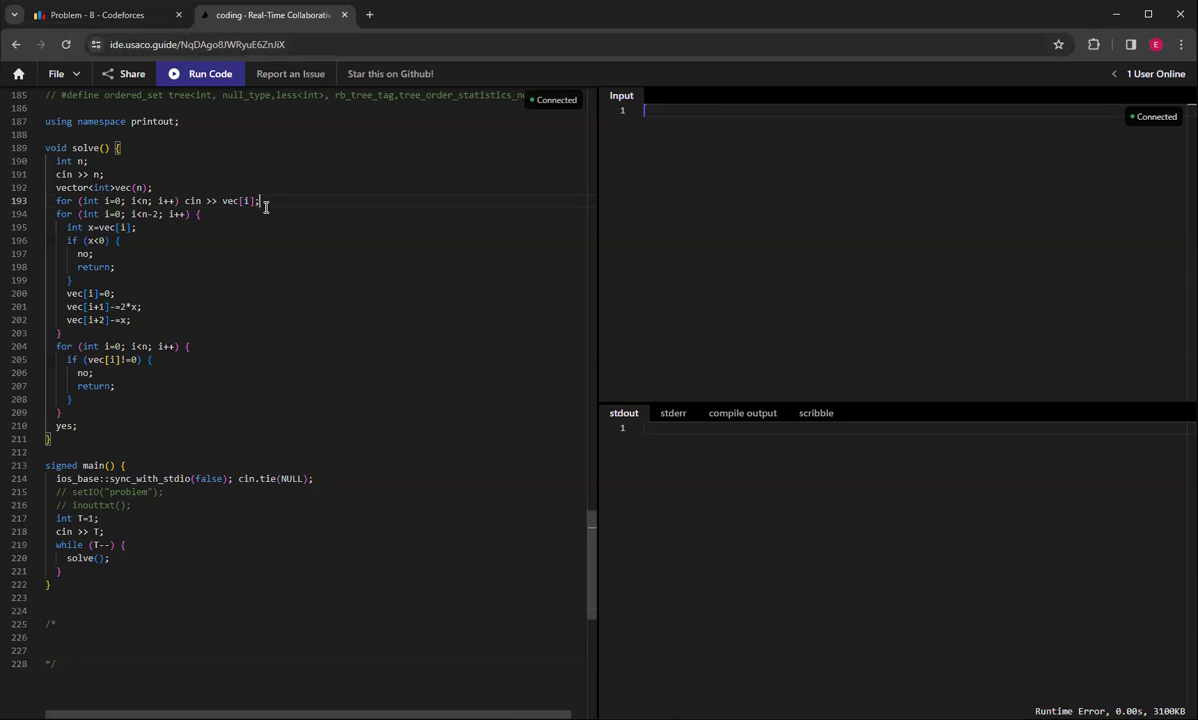
{"action": "mouse_move", "coordinate": [258, 271]}
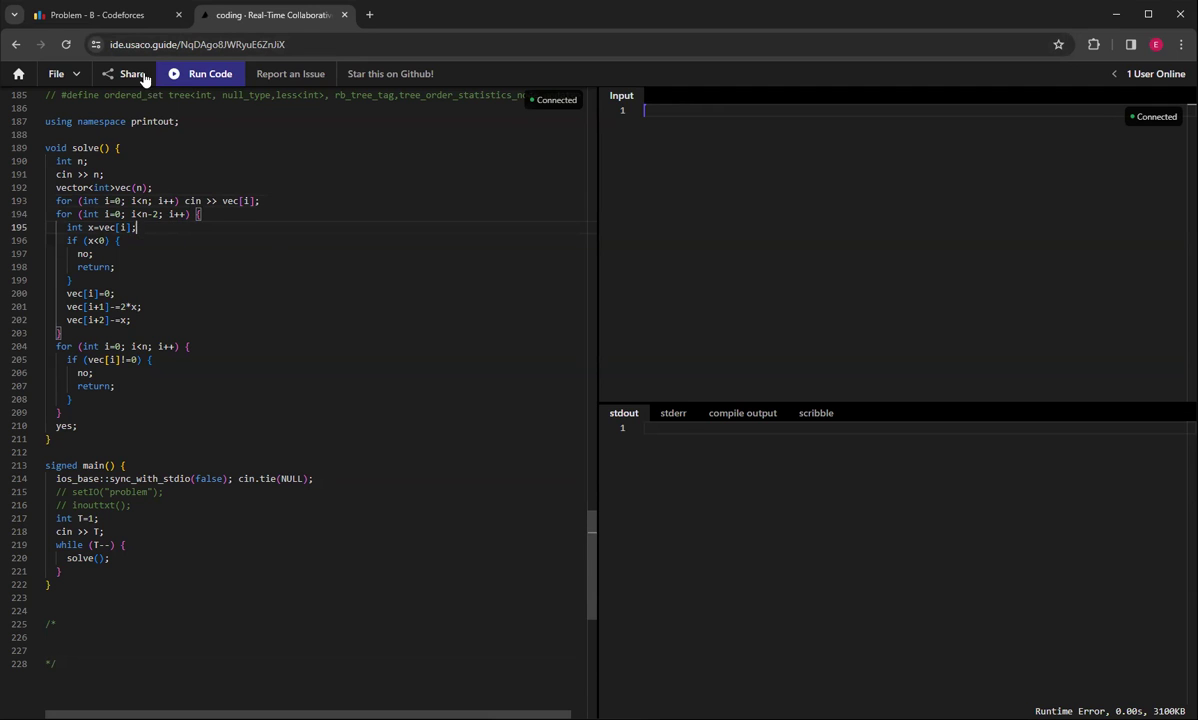
Return to the Codeforces 'Problem - B' tab to review the three assignment rules.
{"action": "left_click", "coordinate": [110, 16]}
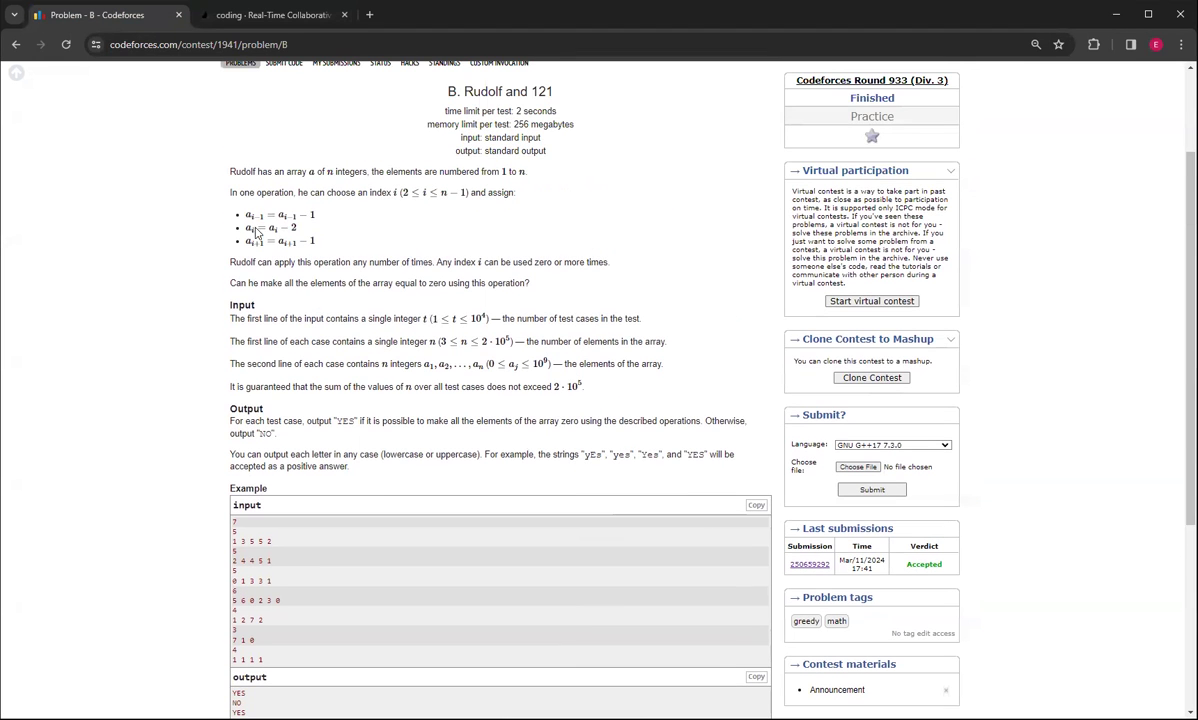
{"action": "mouse_move", "coordinate": [266, 230]}
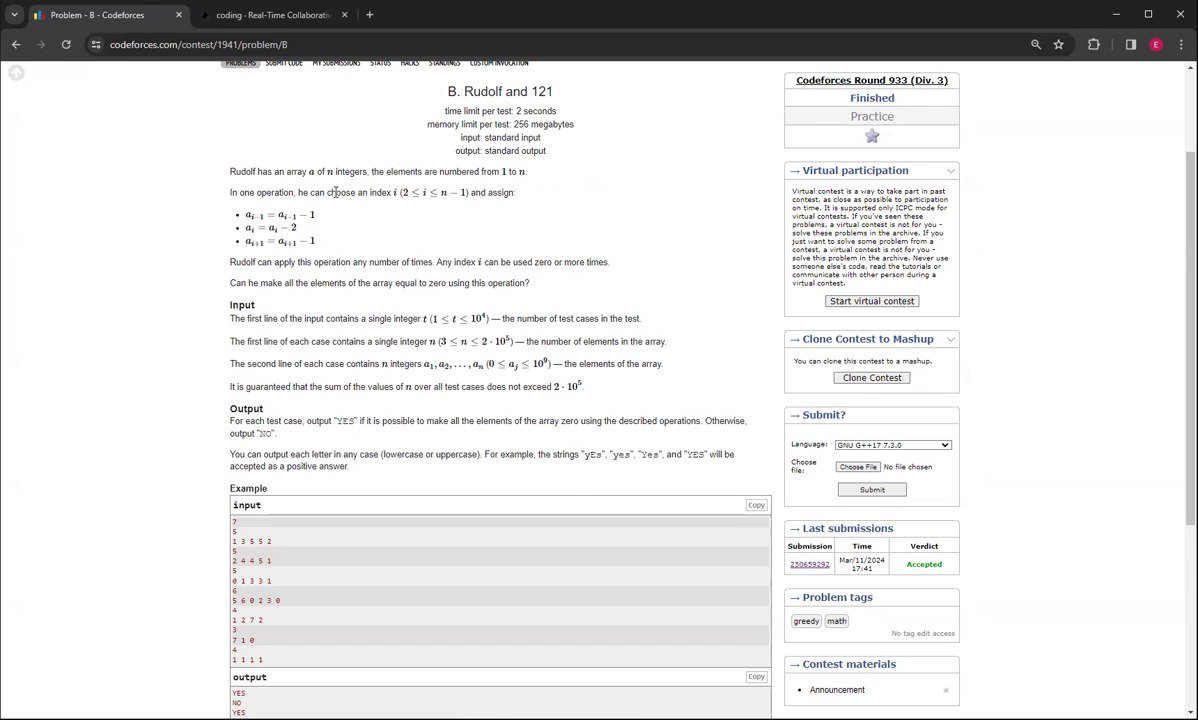
{"action": "mouse_move", "coordinate": [188, 215]}
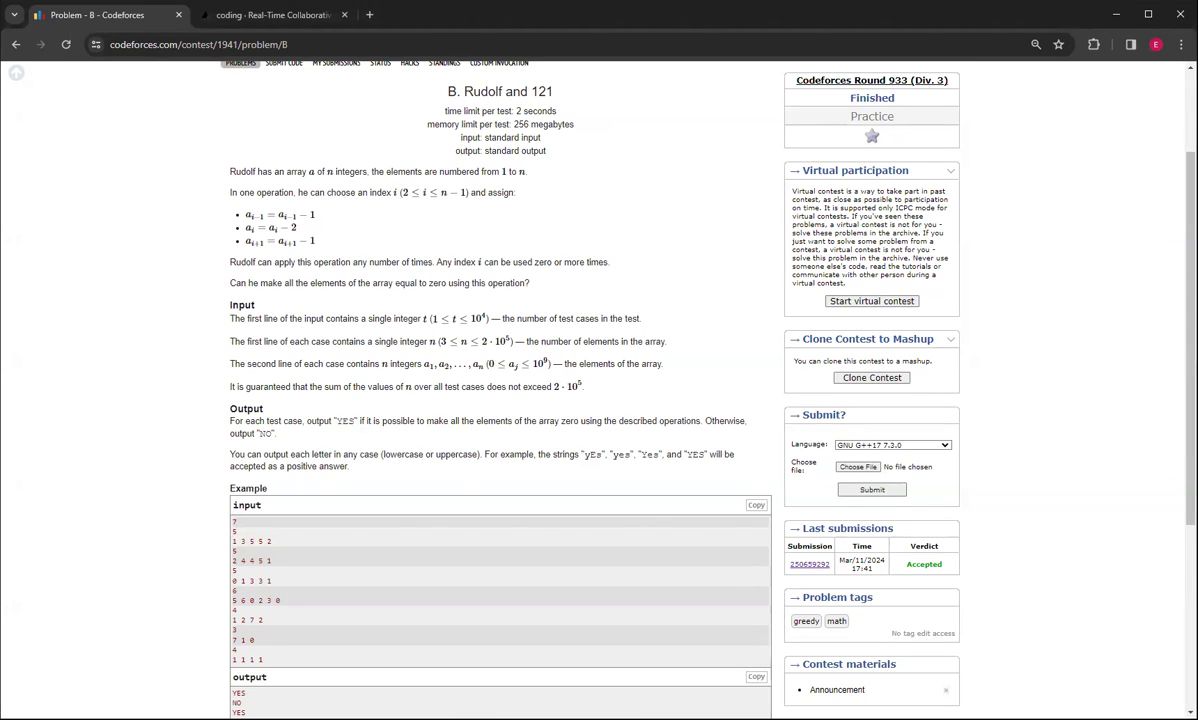
Walk through solve() lines 189–211 in the IDE, highlighting the greedy zeroing loop.
{"action": "left_click", "coordinate": [270, 16]}
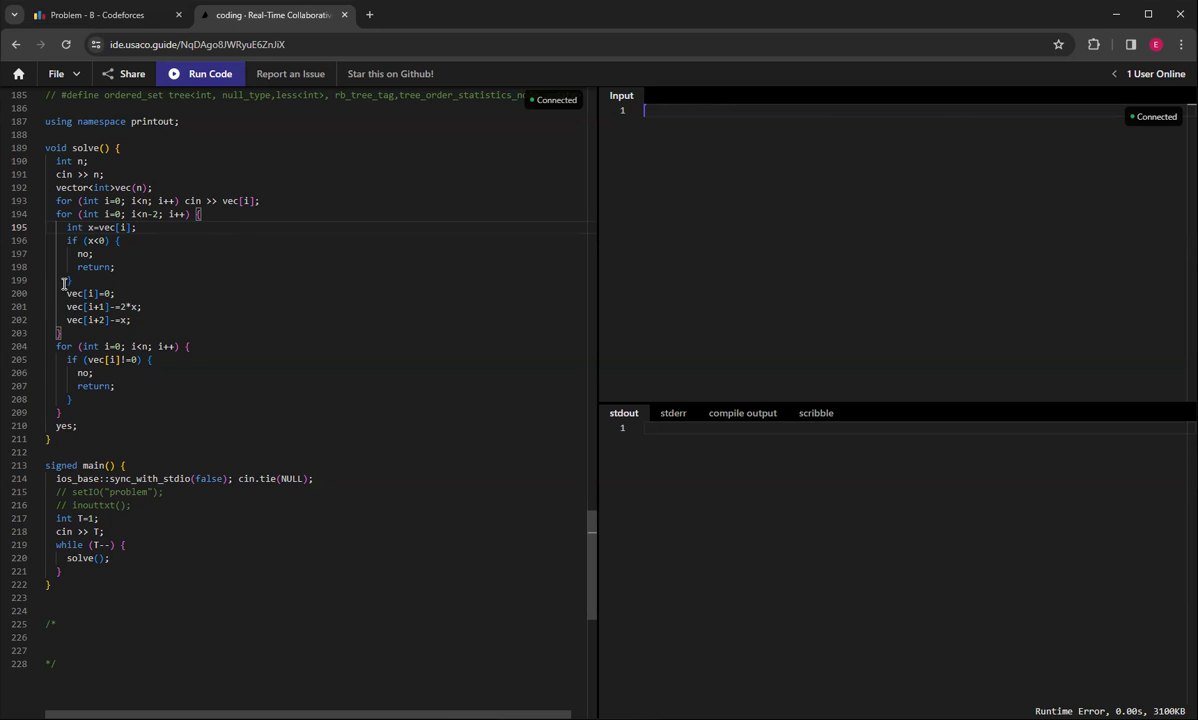
{"action": "left_click_drag", "start_coordinate": [64, 293], "coordinate": [115, 293]}
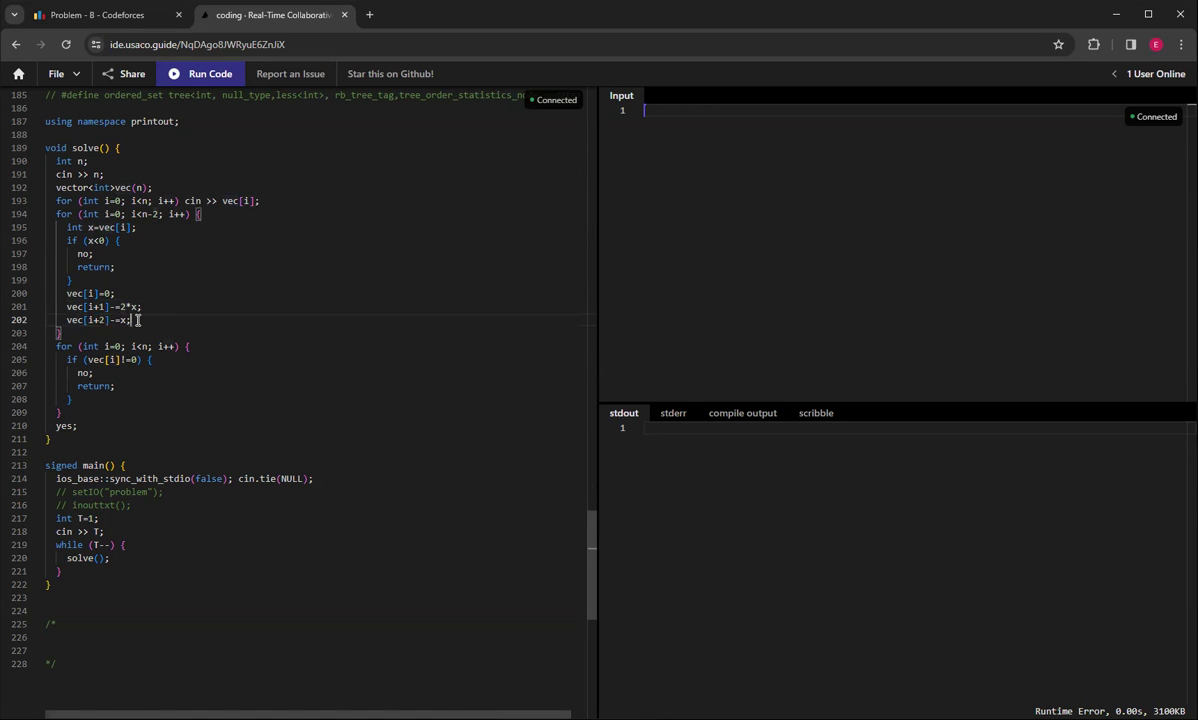
{"action": "mouse_move", "coordinate": [182, 284]}
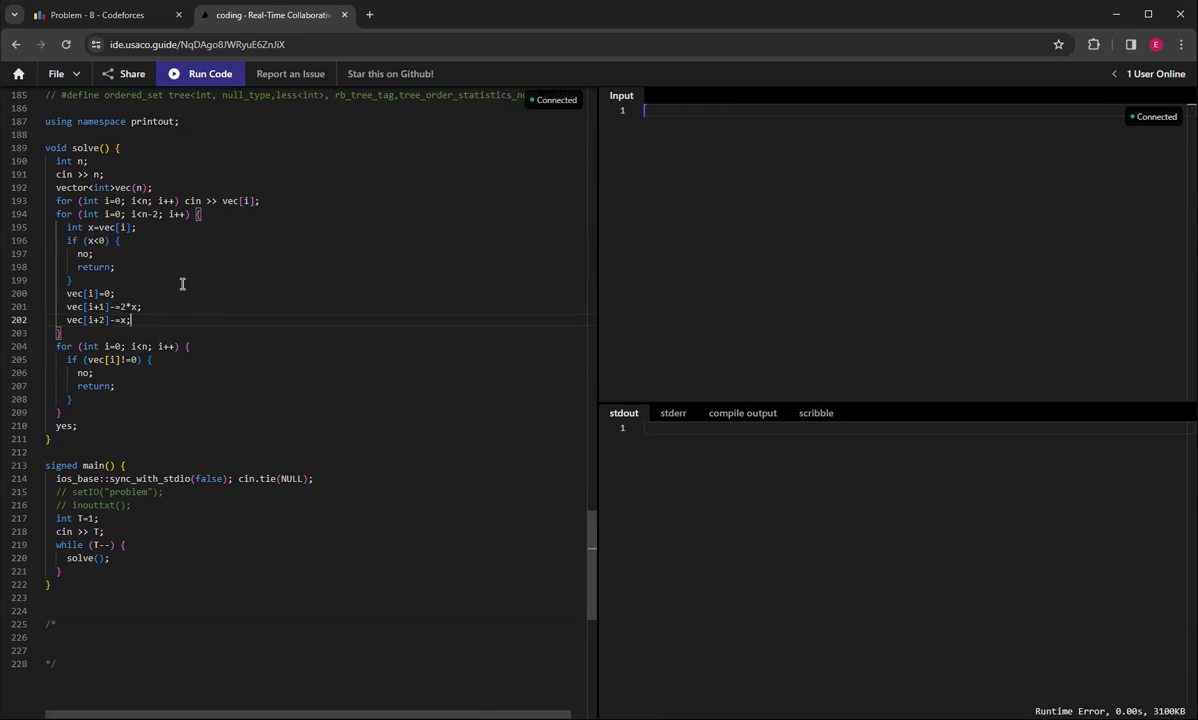
{"action": "mouse_move", "coordinate": [304, 62]}
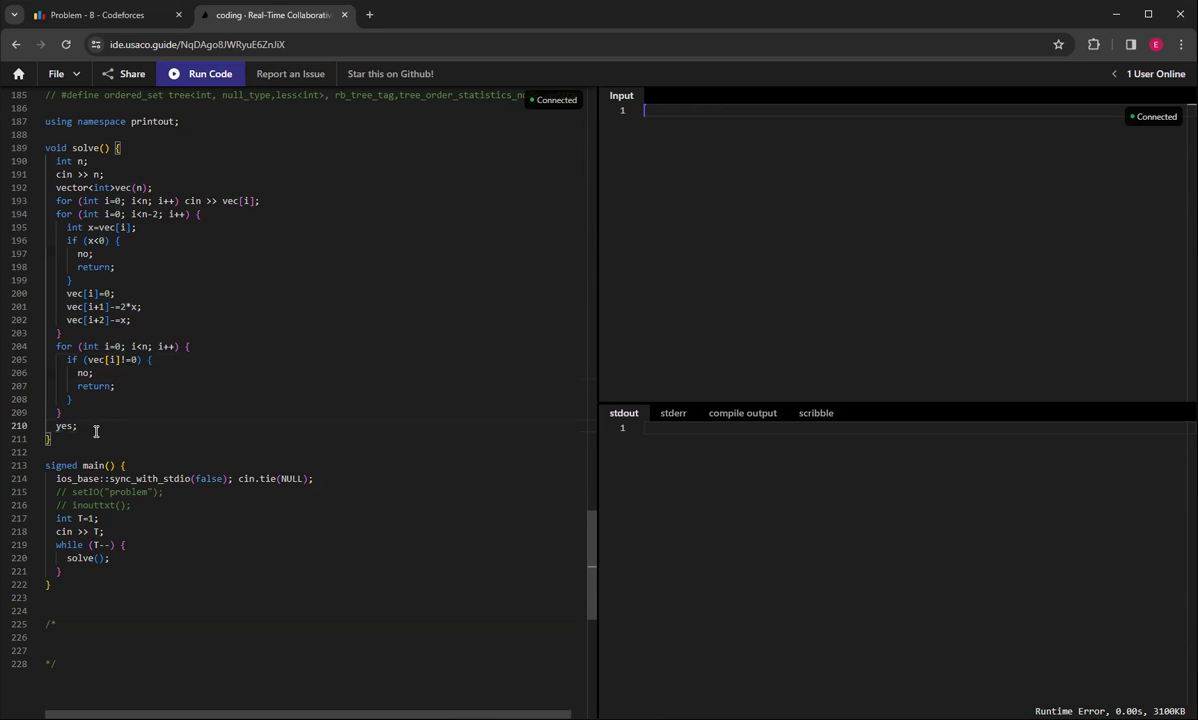
Run the solution on the Codeforces sample input, printing YES, NO, YES, NO, NO, NO, NO.
{"action": "left_click", "coordinate": [90, 18]}
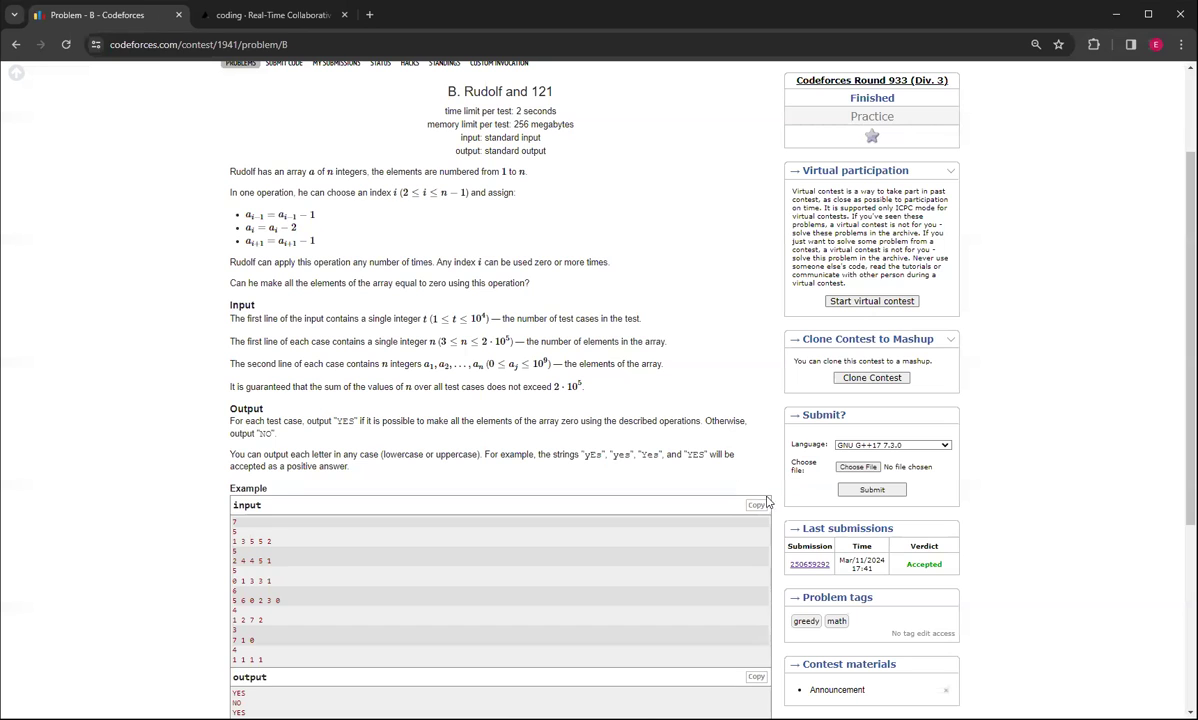
{"action": "left_click", "coordinate": [270, 16]}
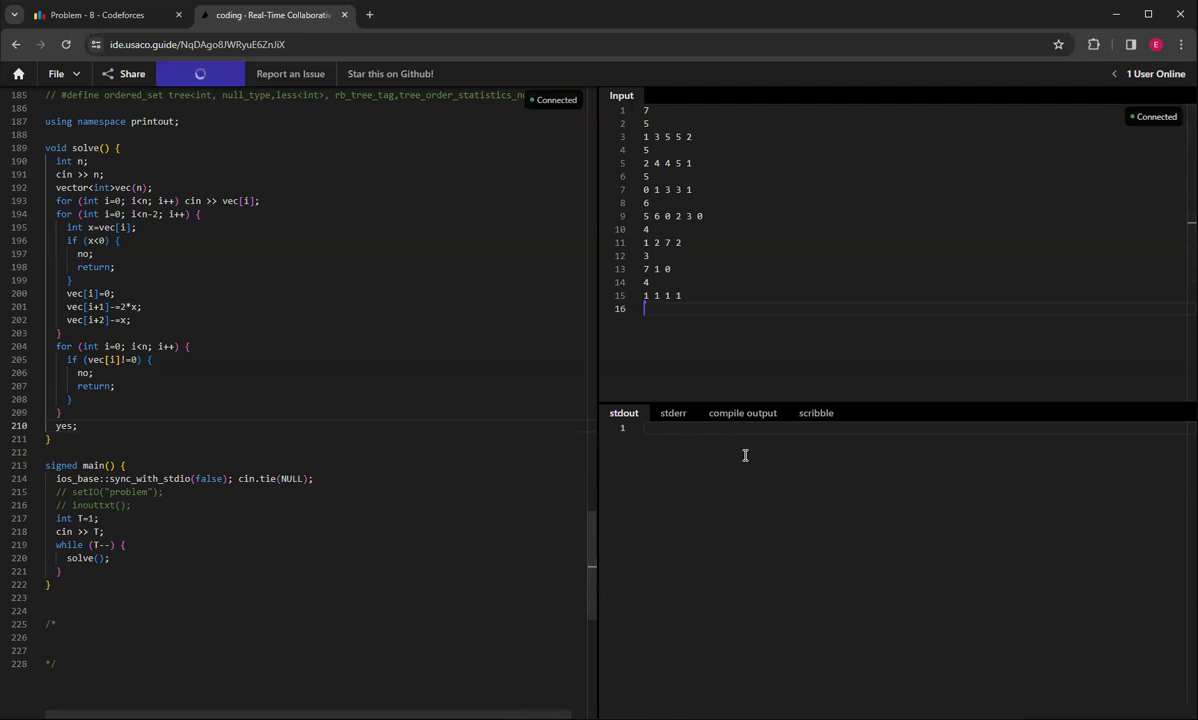
{"action": "left_click", "coordinate": [207, 73]}
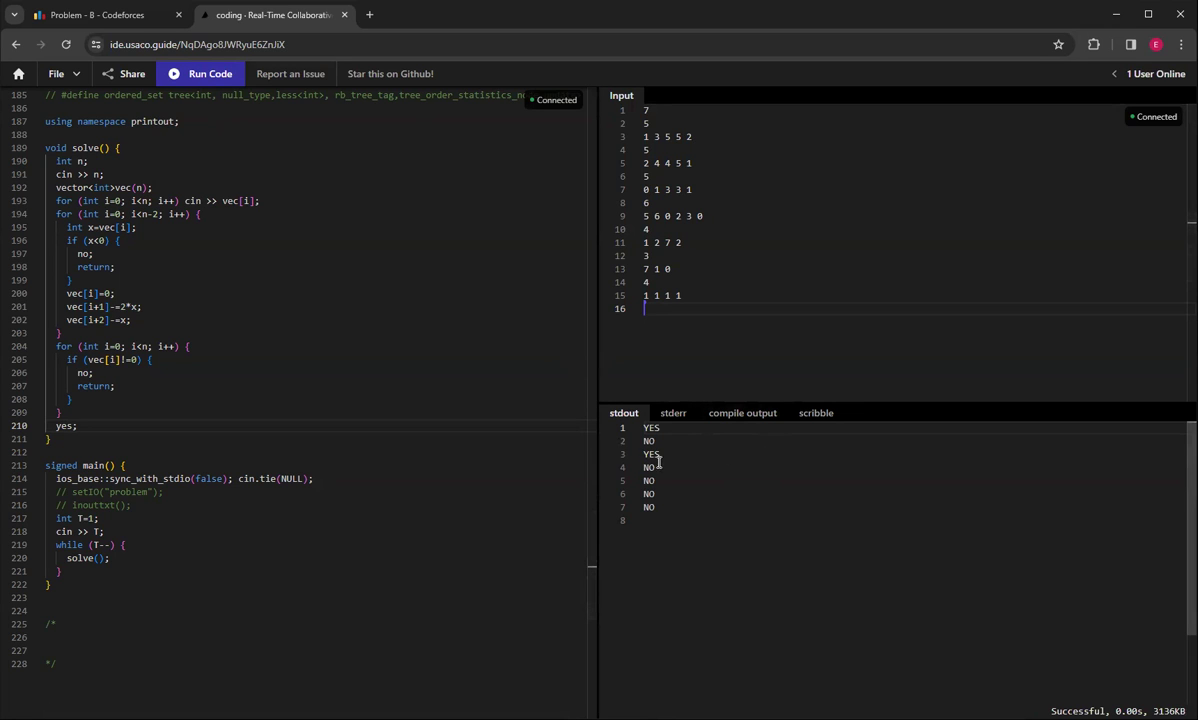
{"action": "left_click", "coordinate": [100, 17]}
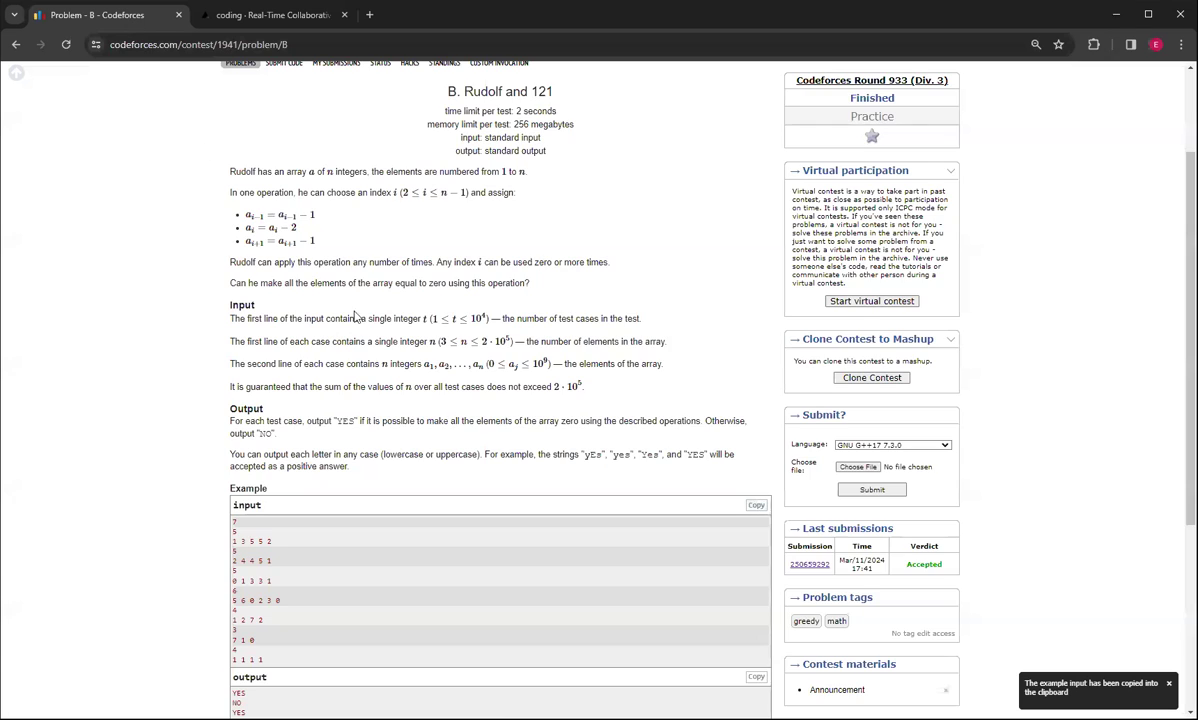
{"action": "scroll", "scroll_direction": "down", "scroll_amount": 3}
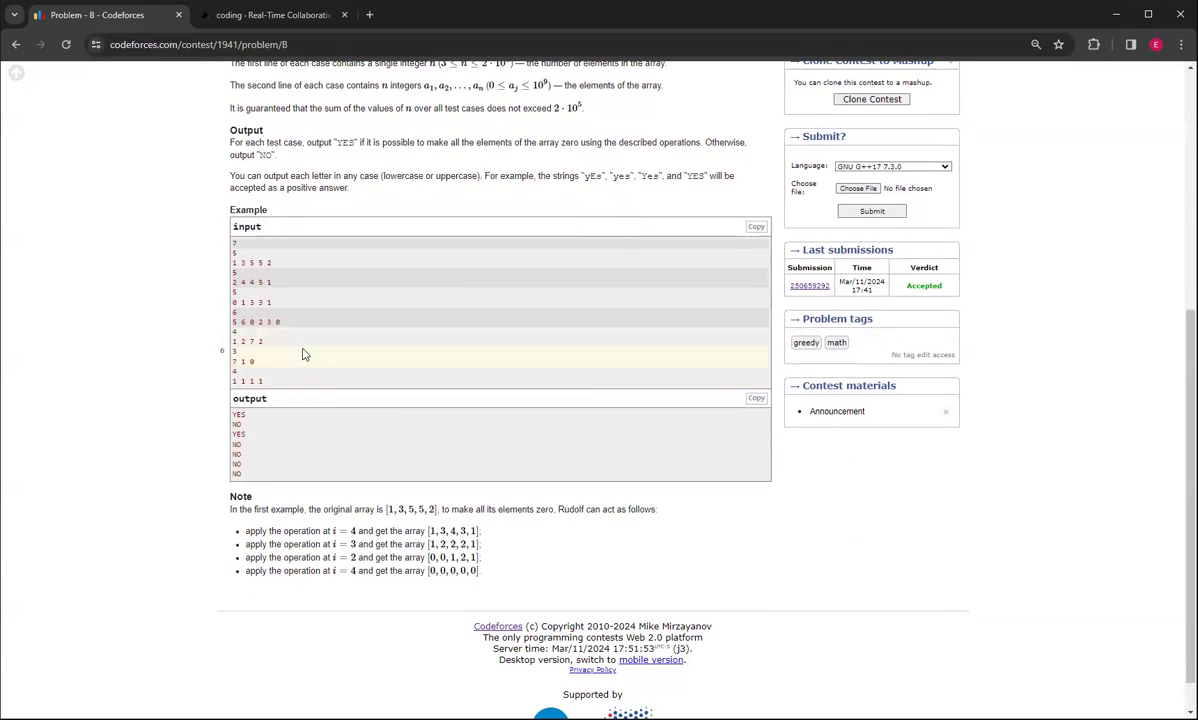
{"action": "scroll", "scroll_direction": "up", "scroll_amount": 3}
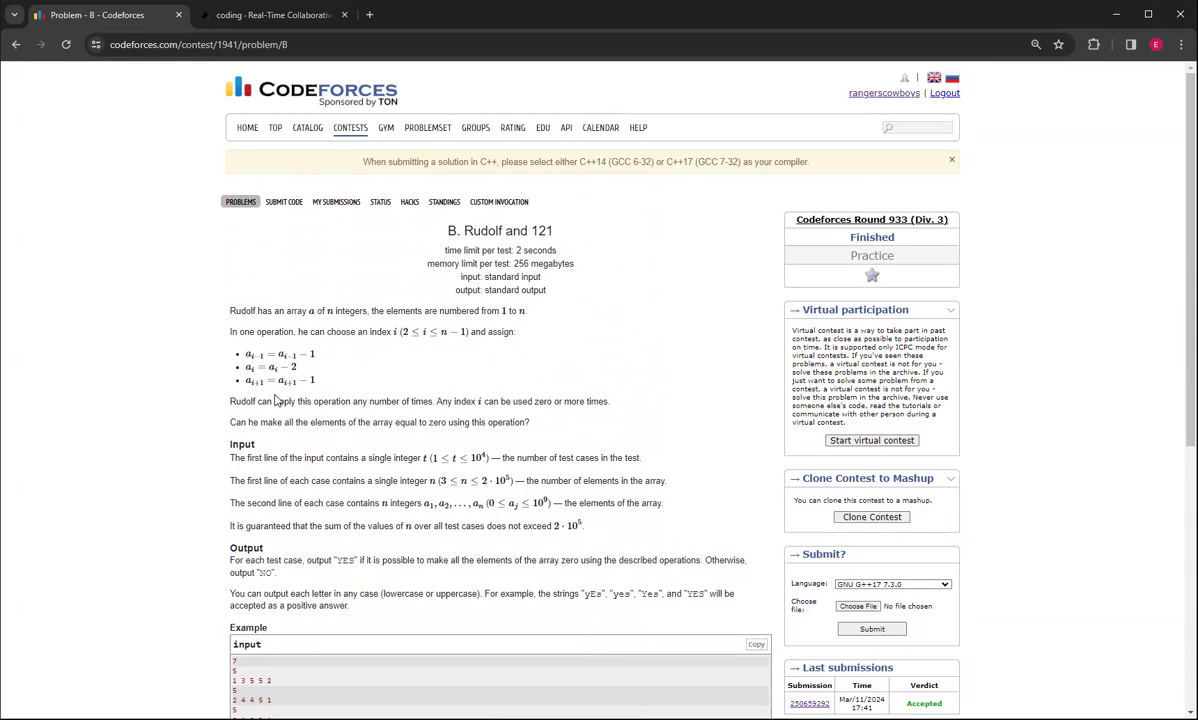
{"action": "mouse_move", "coordinate": [278, 398]}
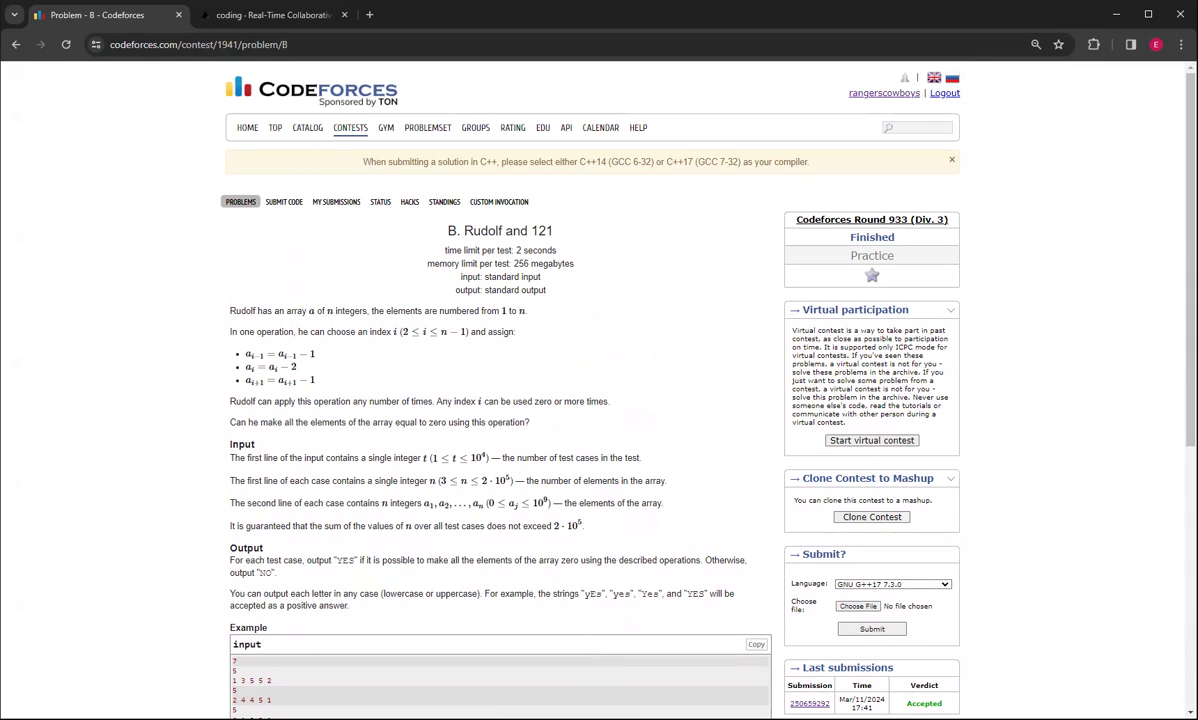